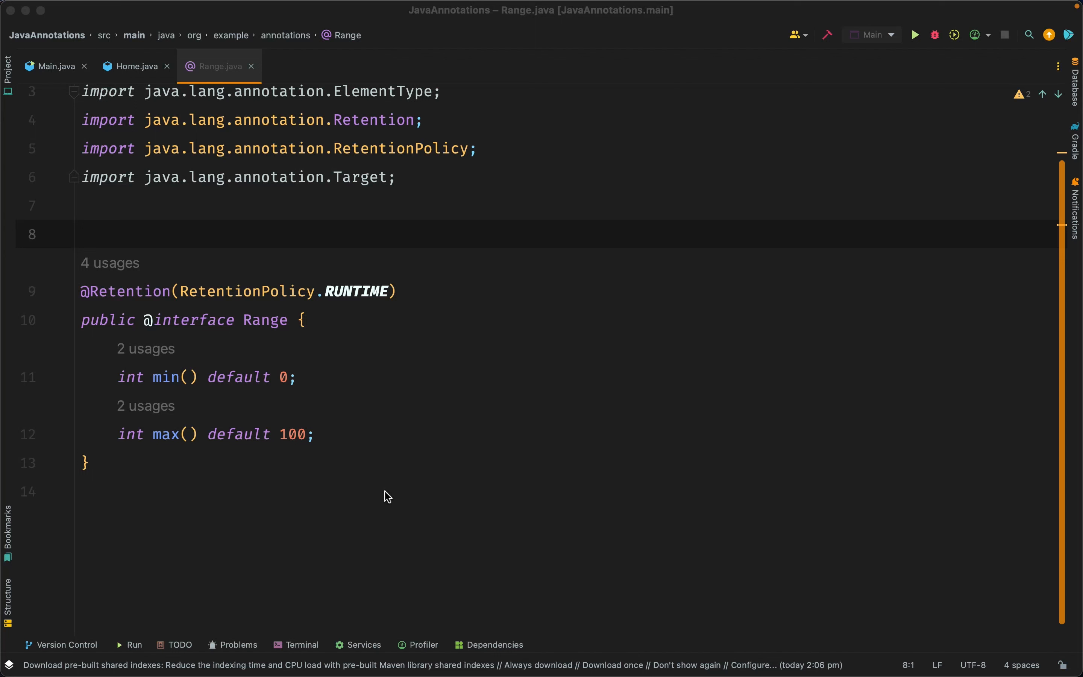
{"action": "mouse_move", "coordinate": [247, 227]}
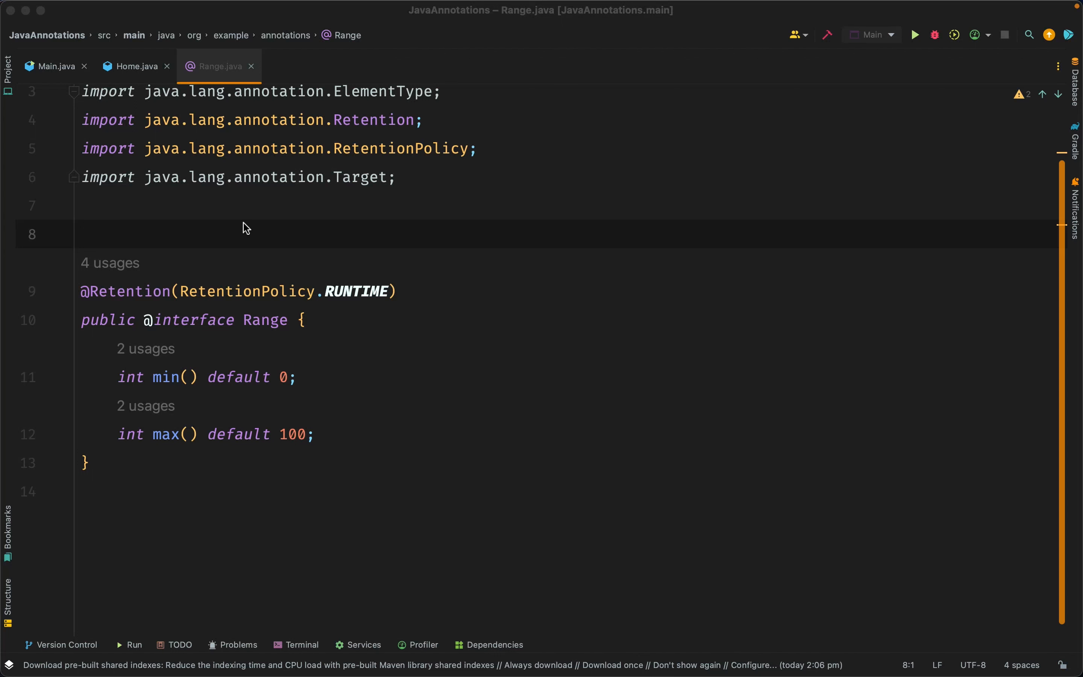
{"action": "left_click", "coordinate": [136, 65]}
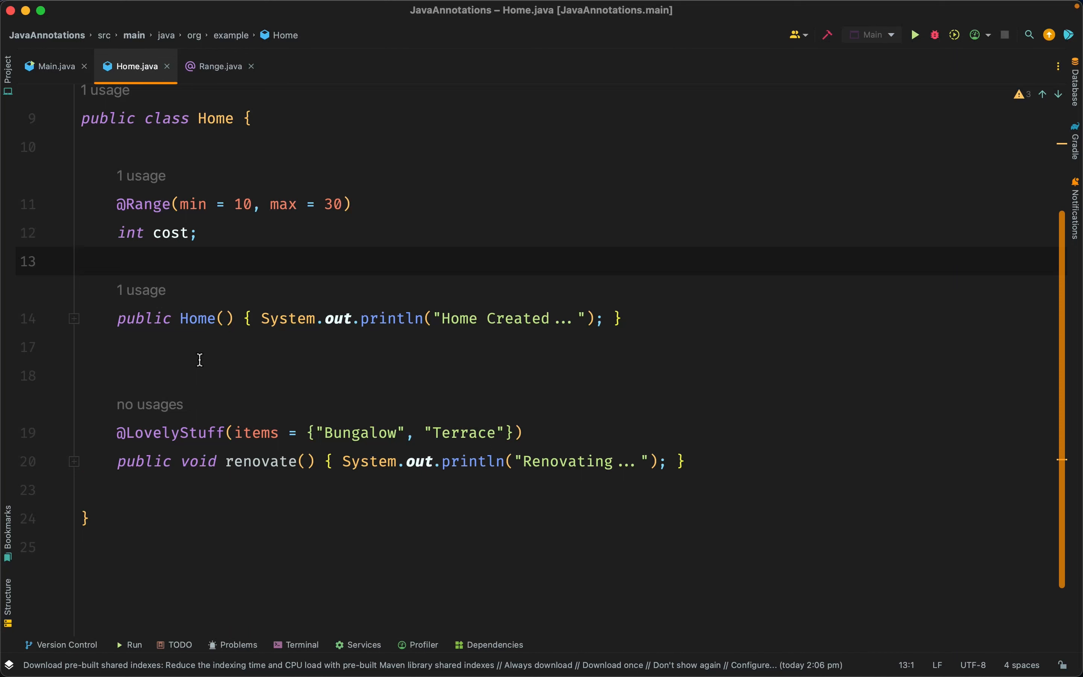
{"action": "left_click", "coordinate": [219, 65]}
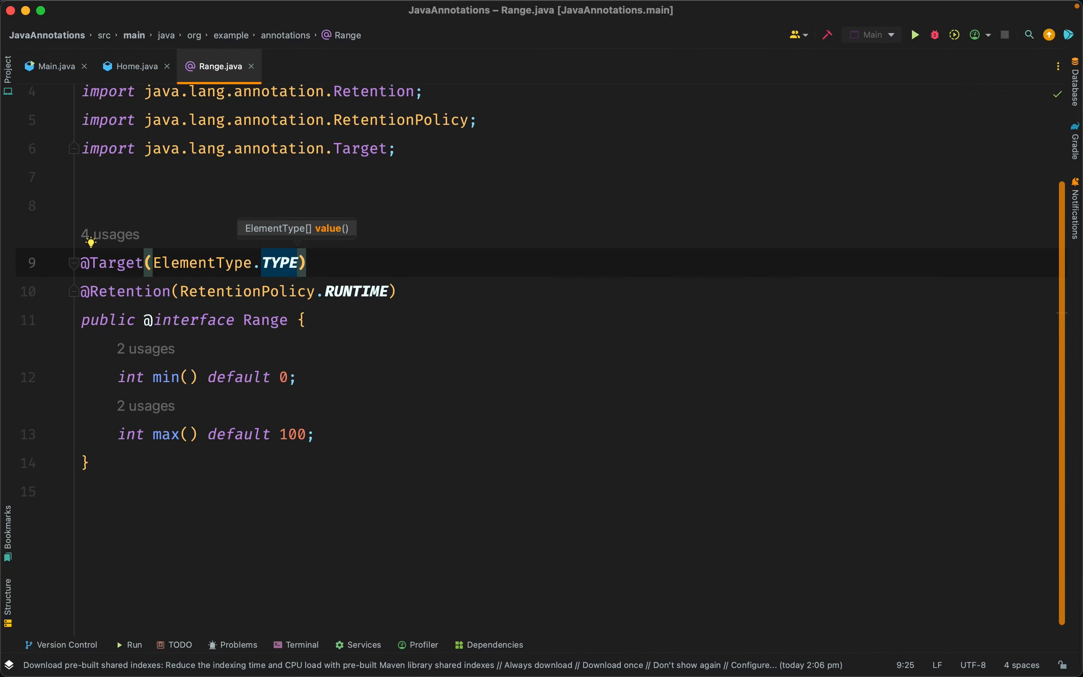
{"action": "left_click", "coordinate": [145, 206]}
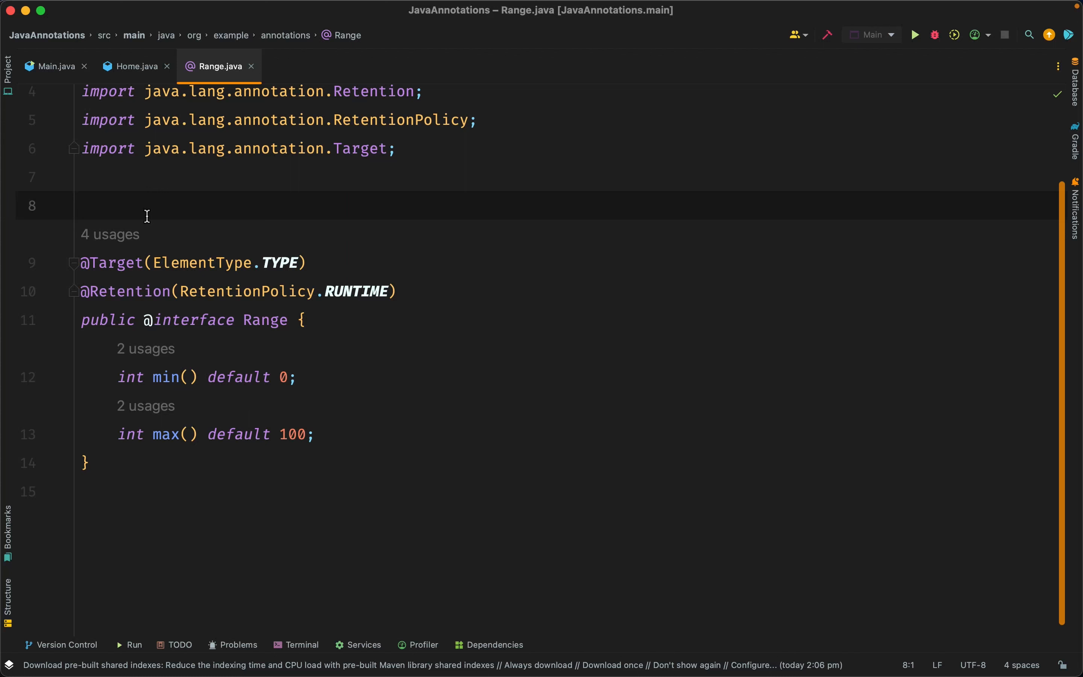
{"action": "mouse_move", "coordinate": [279, 262]}
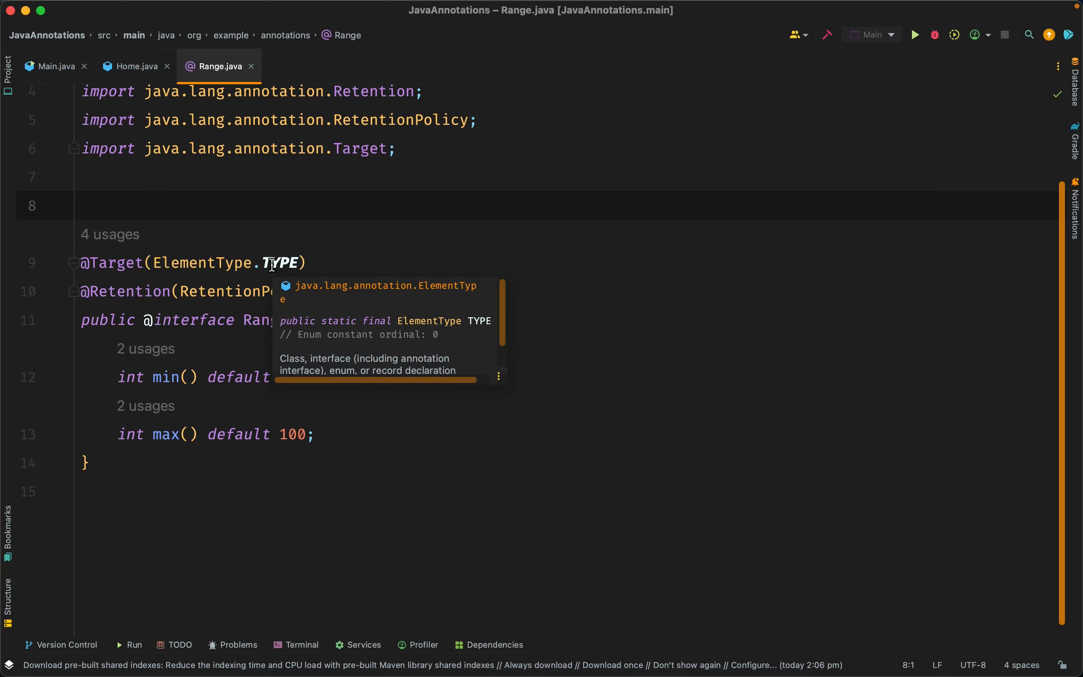
{"action": "mouse_move", "coordinate": [364, 363]}
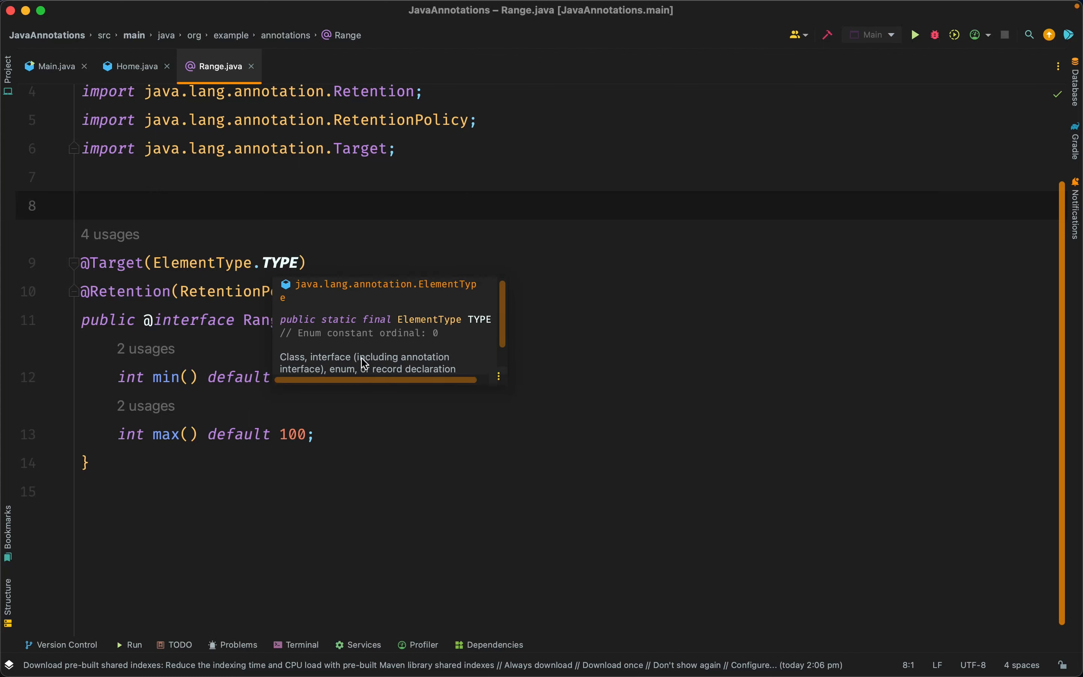
{"action": "left_click", "coordinate": [137, 66]}
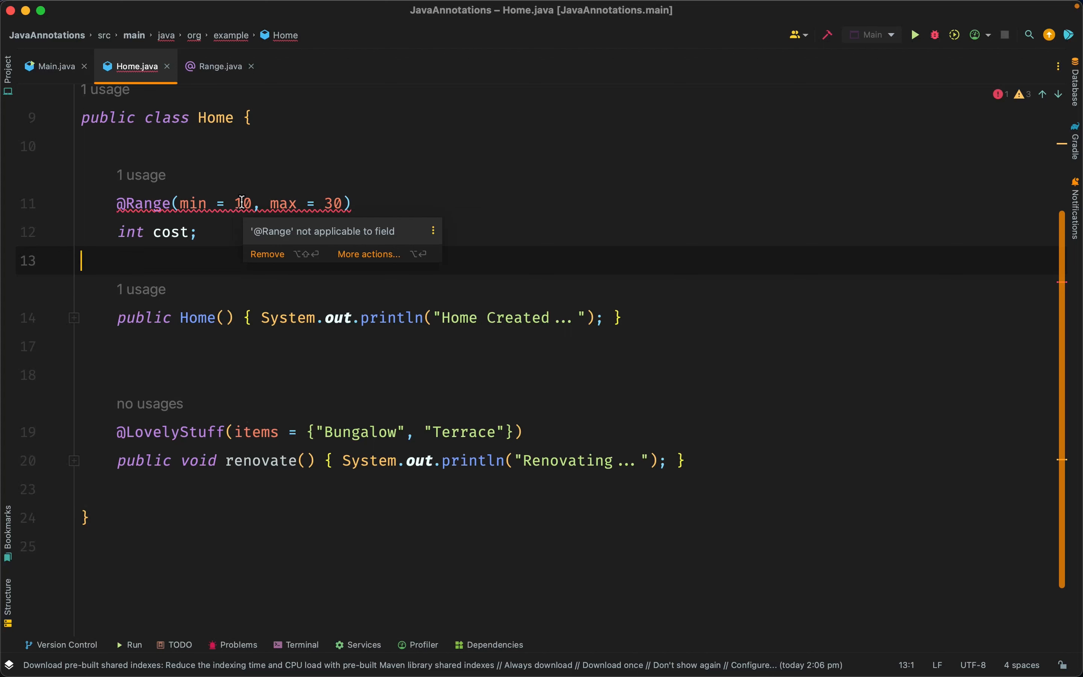
{"action": "left_click", "coordinate": [218, 65]}
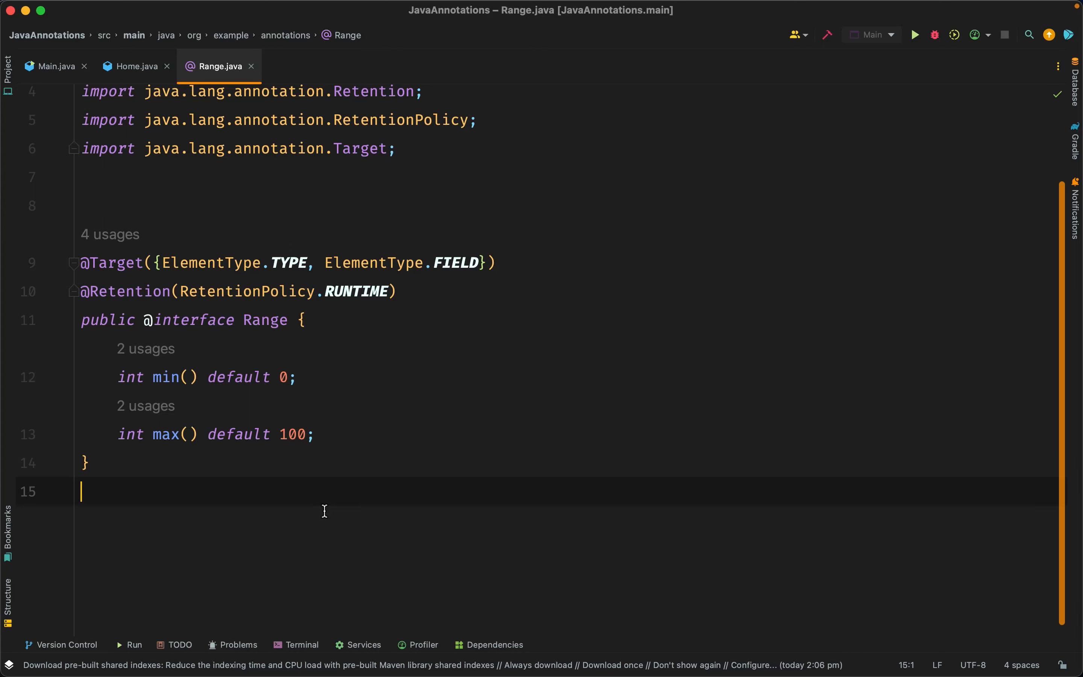
{"action": "left_click", "coordinate": [136, 66]}
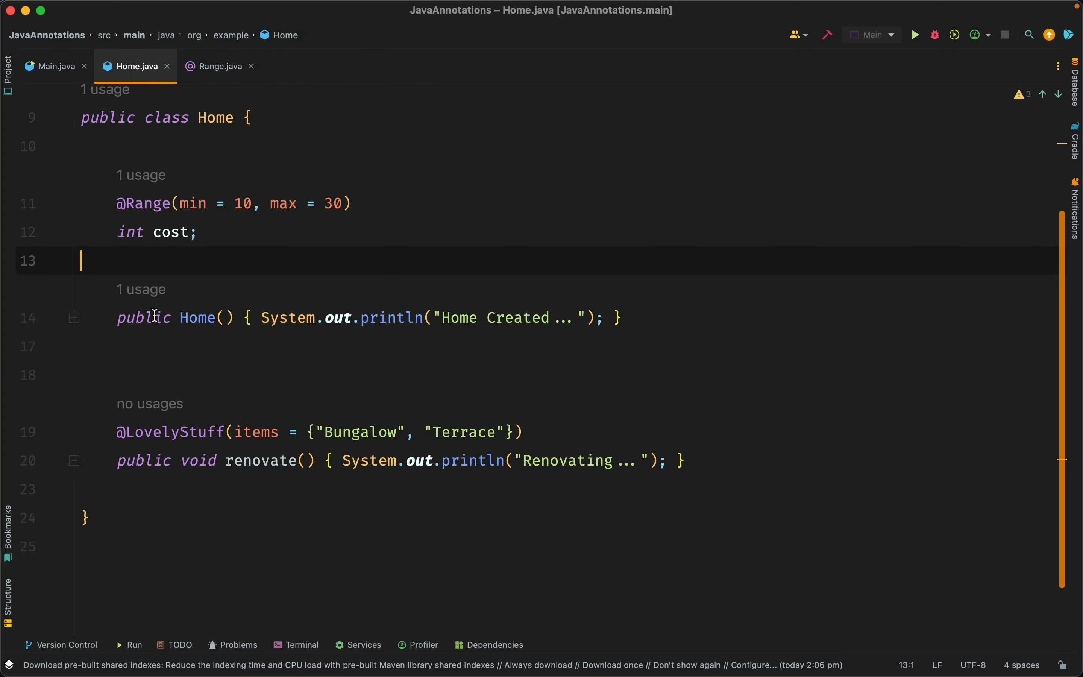
{"action": "mouse_move", "coordinate": [180, 368]}
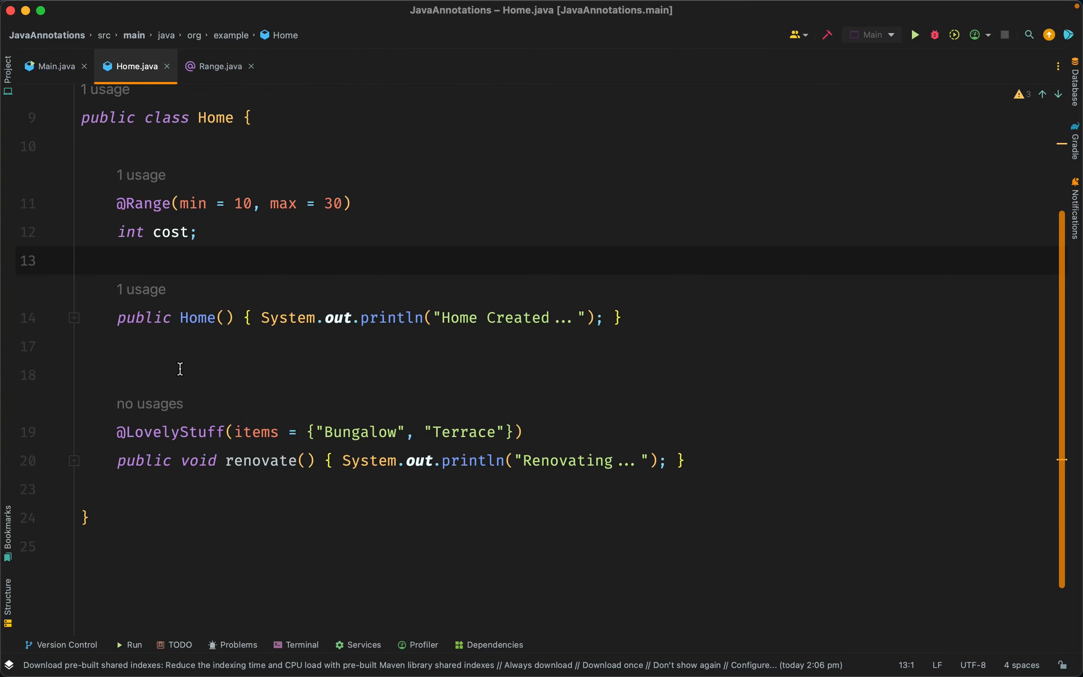